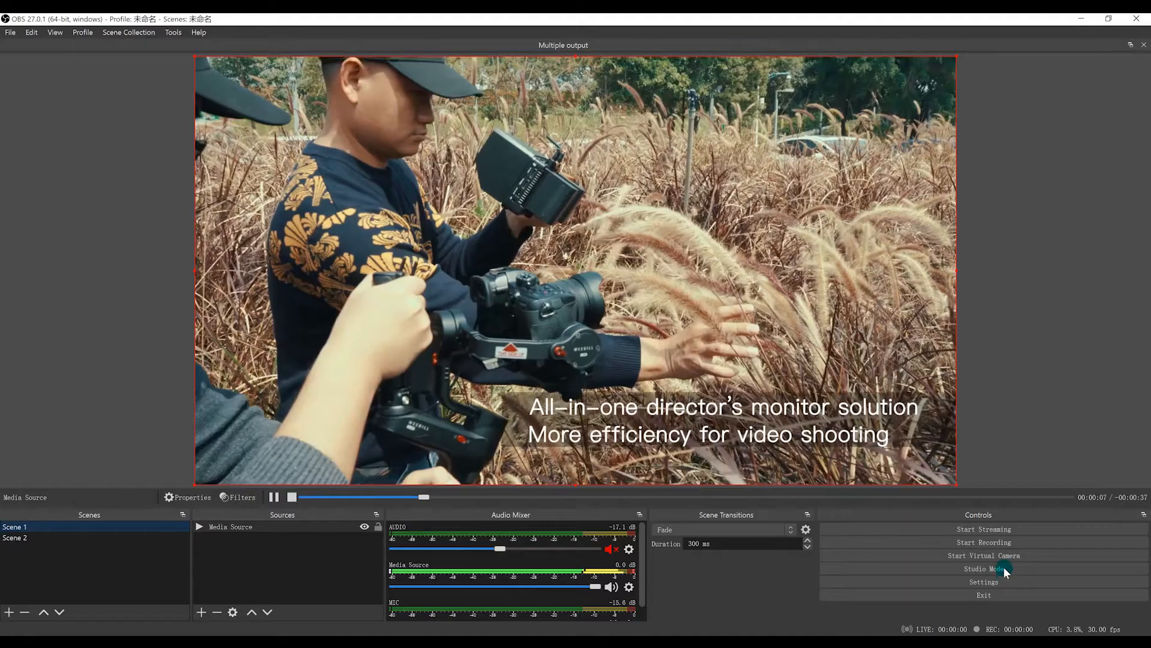
Toggle Studio Mode on and off, then open the scene transition type list
left_click(983, 569)
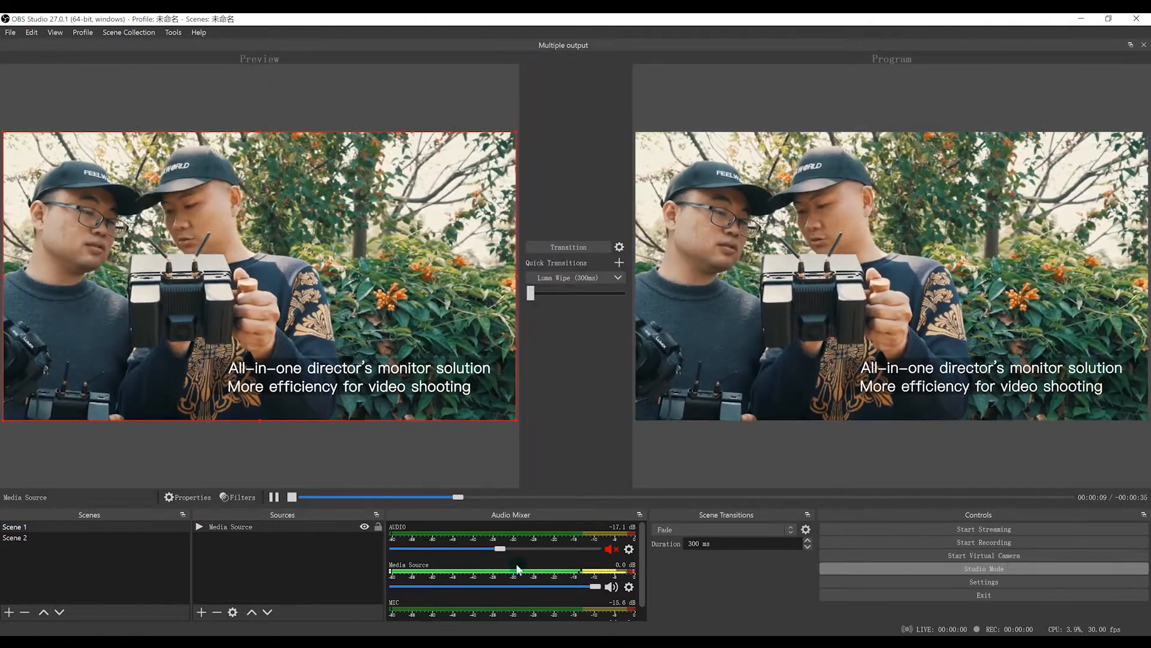
left_click(983, 582)
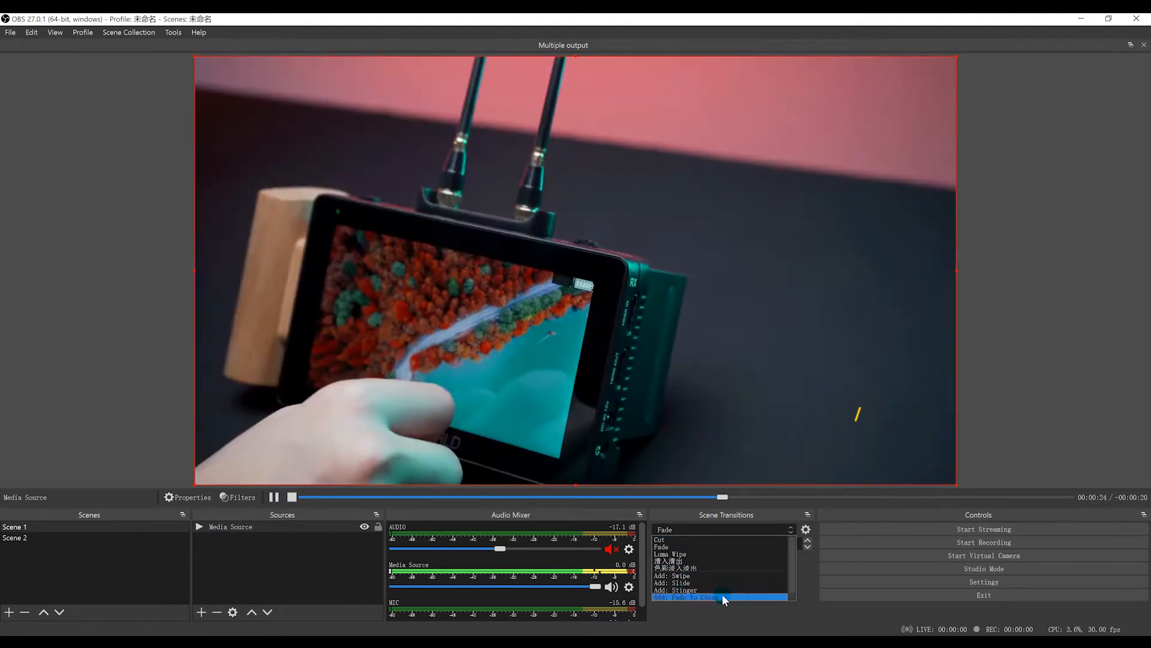
Dismiss the transition list, keeping Fade at 300 ms as the transition
left_click(718, 598)
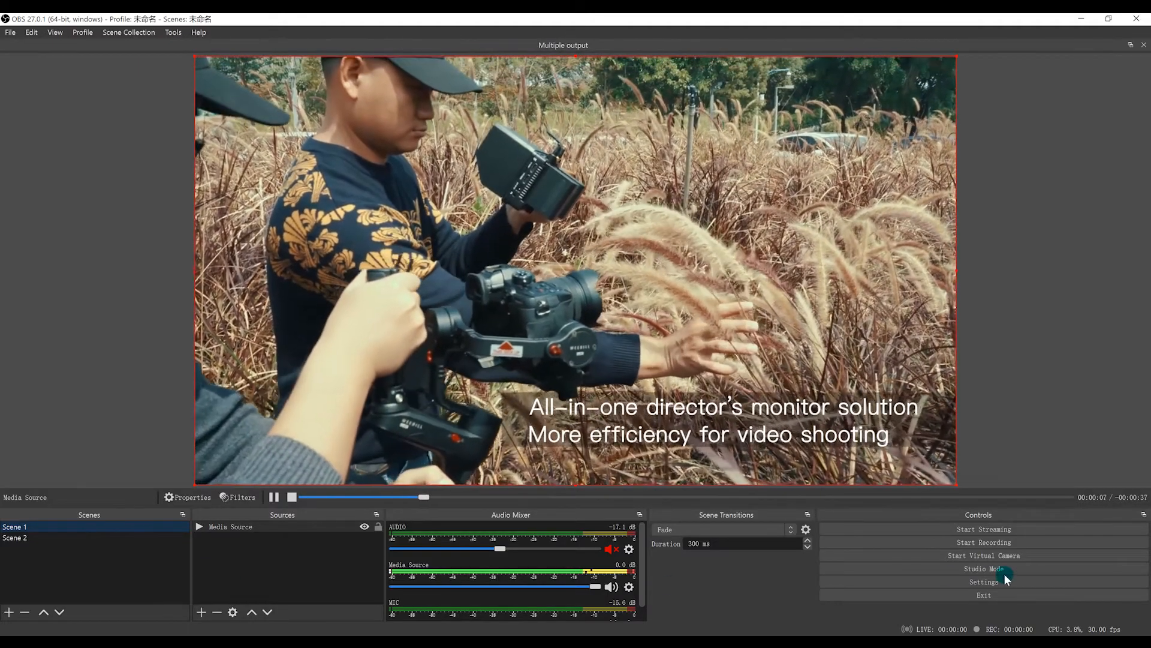
Turn Studio Mode back on with Luma Wipe as the quick transition
left_click(983, 568)
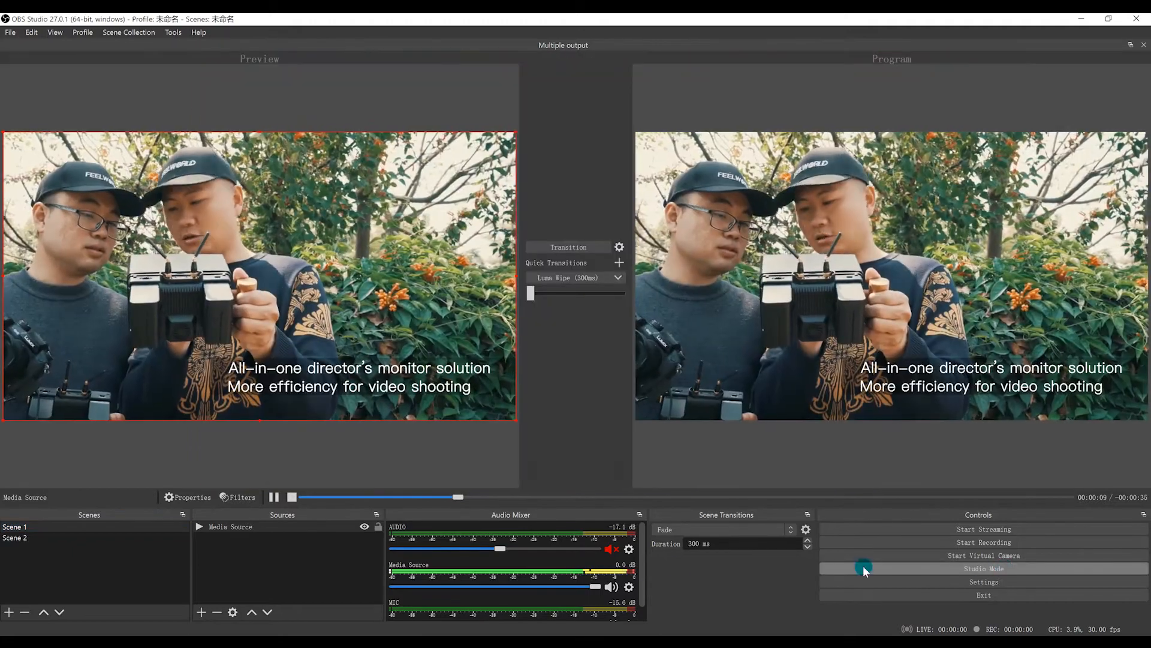
left_click(14, 538)
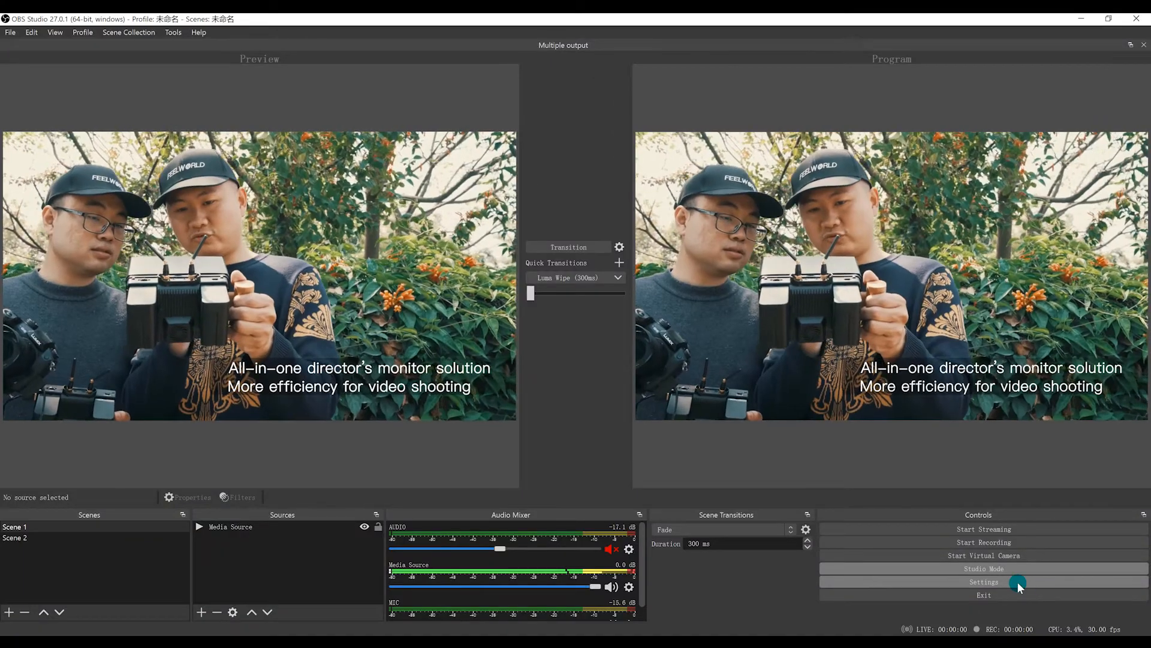
In Settings > Hotkeys, assign 'Switch to scene' hotkeys for Scene 1 and Scene 2
left_click(984, 581)
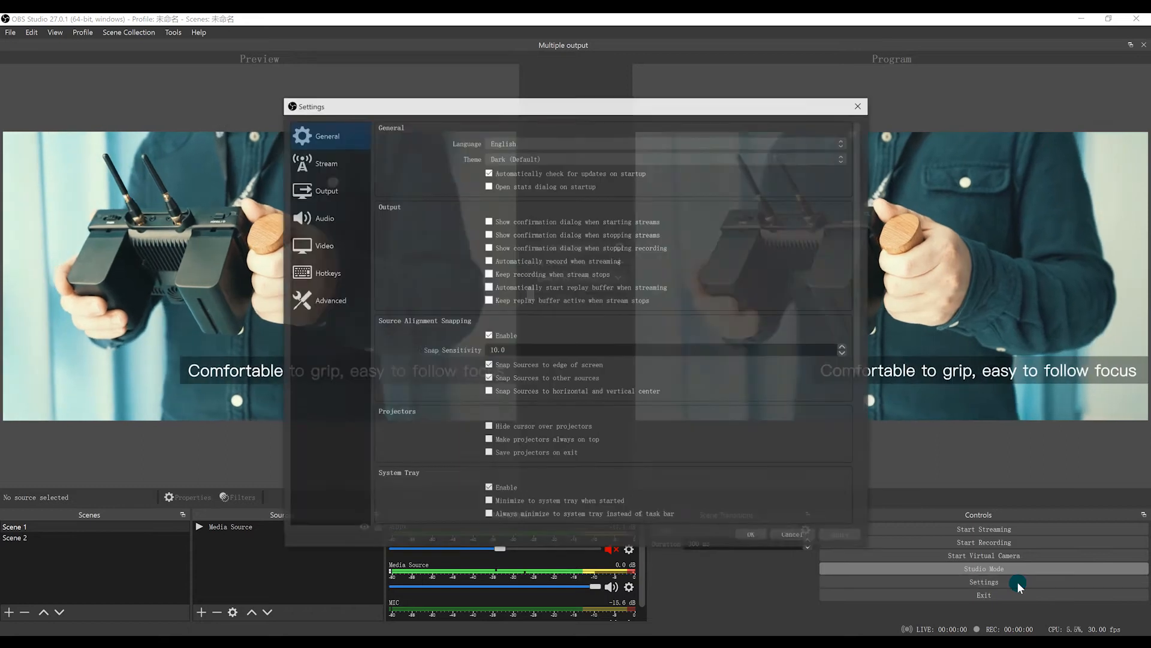
left_click(328, 272)
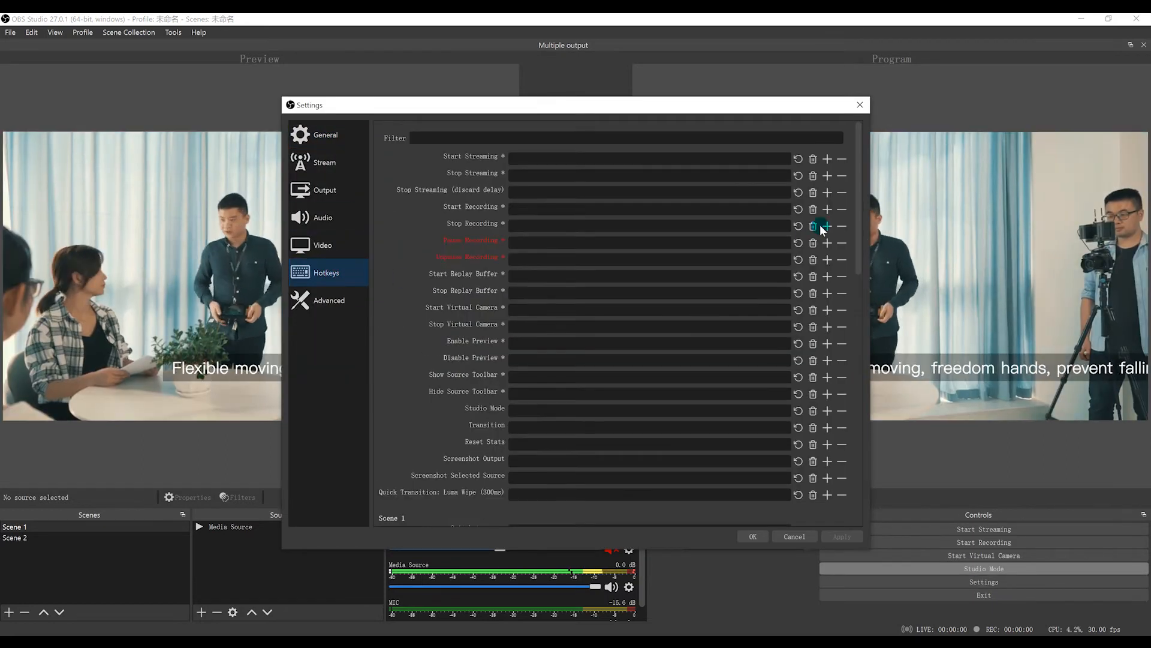
scroll("down", 3)
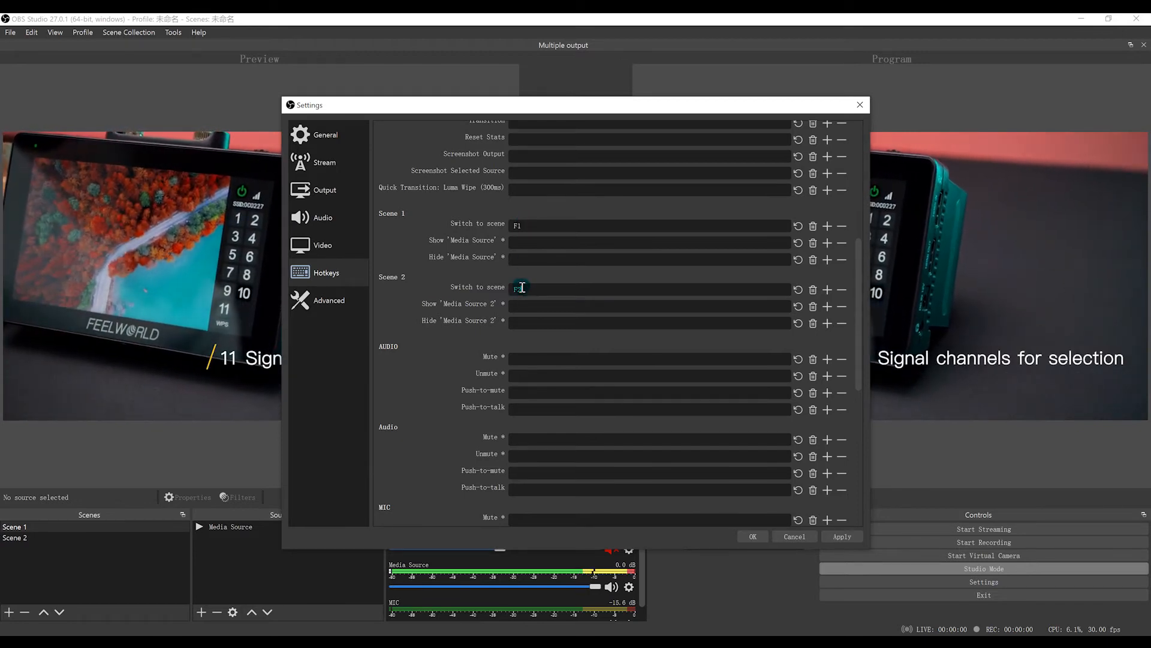
left_click(845, 537)
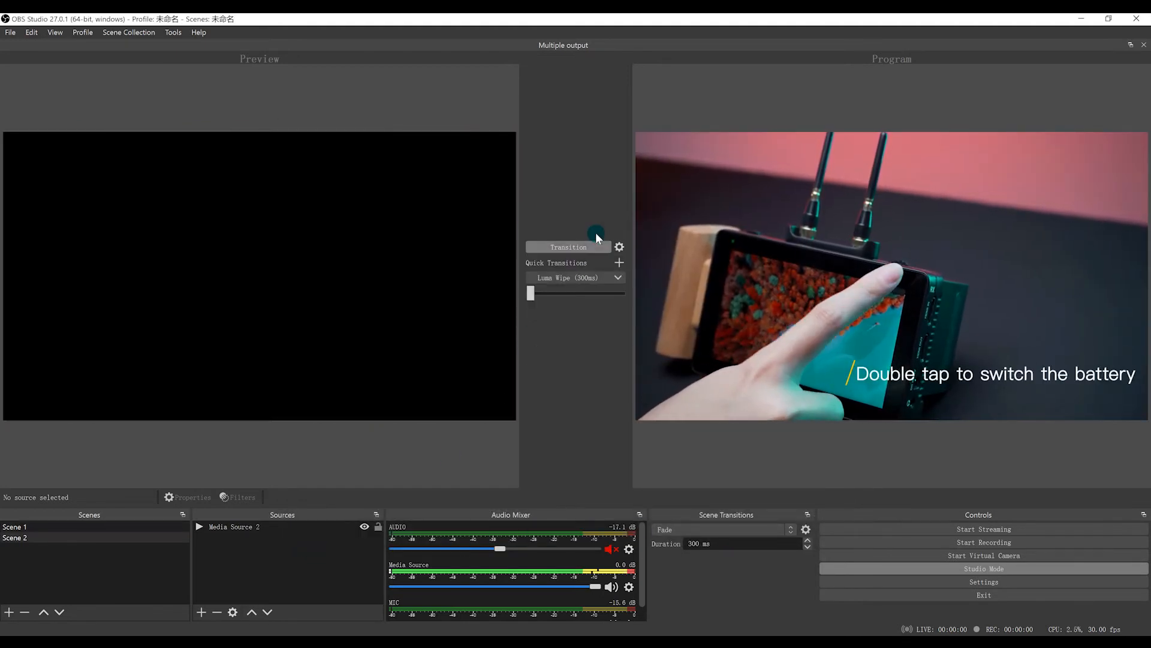
Send the preview to program, then set Scene 1 to F5, keep Scene 2 on F2, and save
left_click(569, 247)
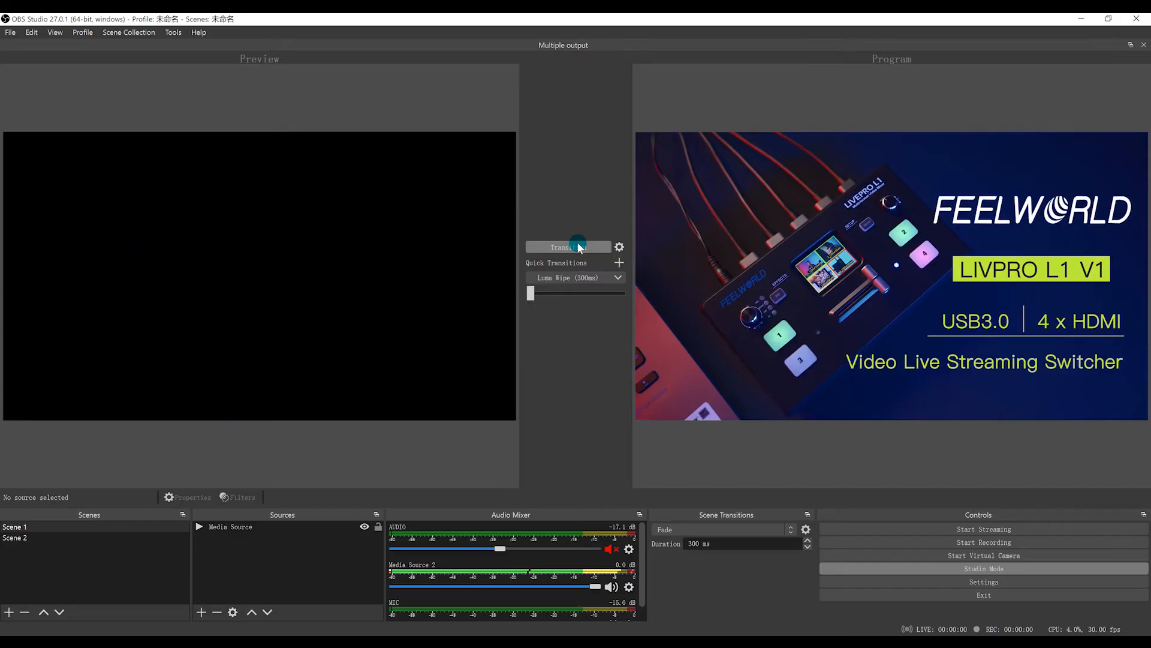
left_click(984, 582)
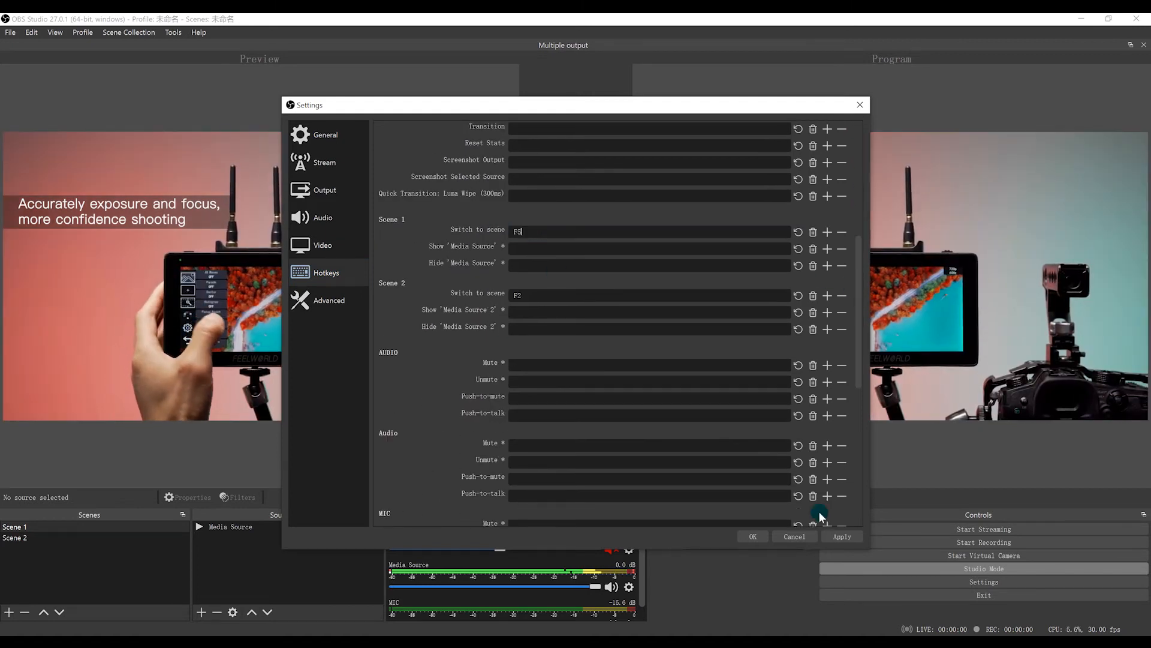
left_click(752, 537)
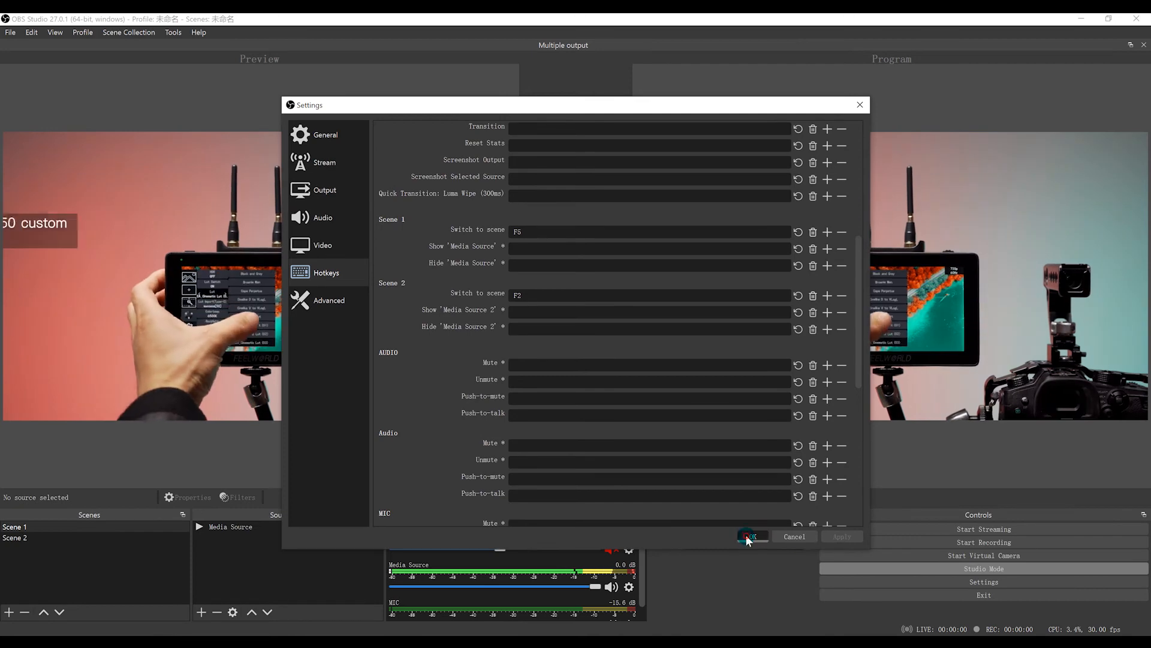